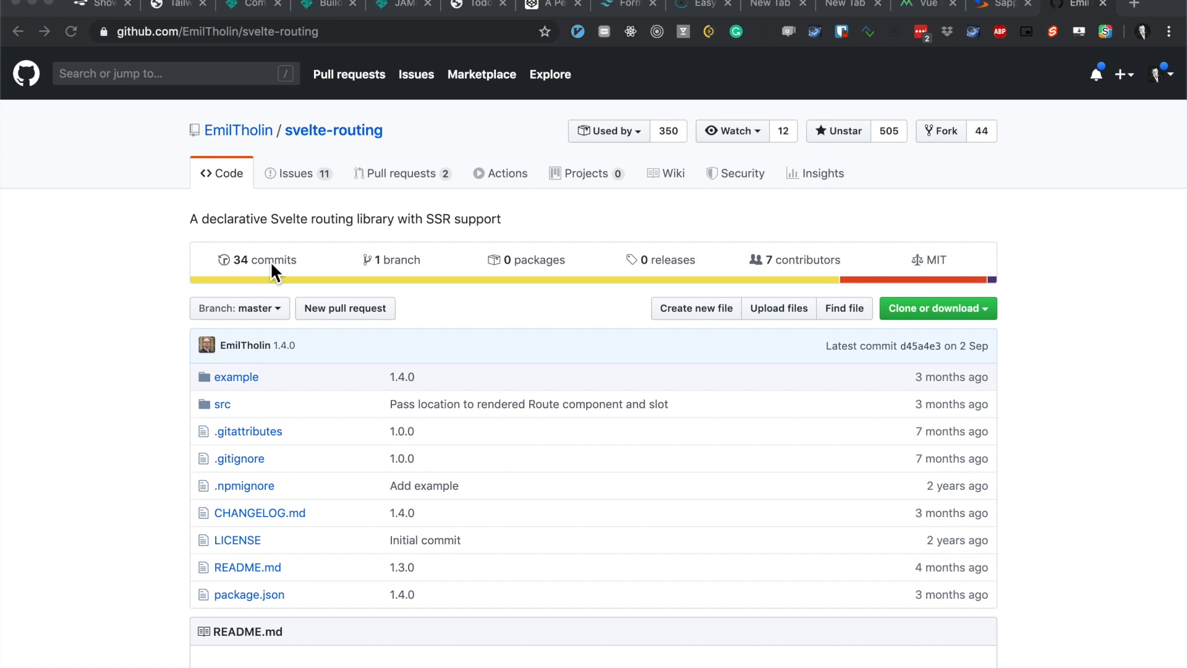
pyautogui.moveTo(330, 144)
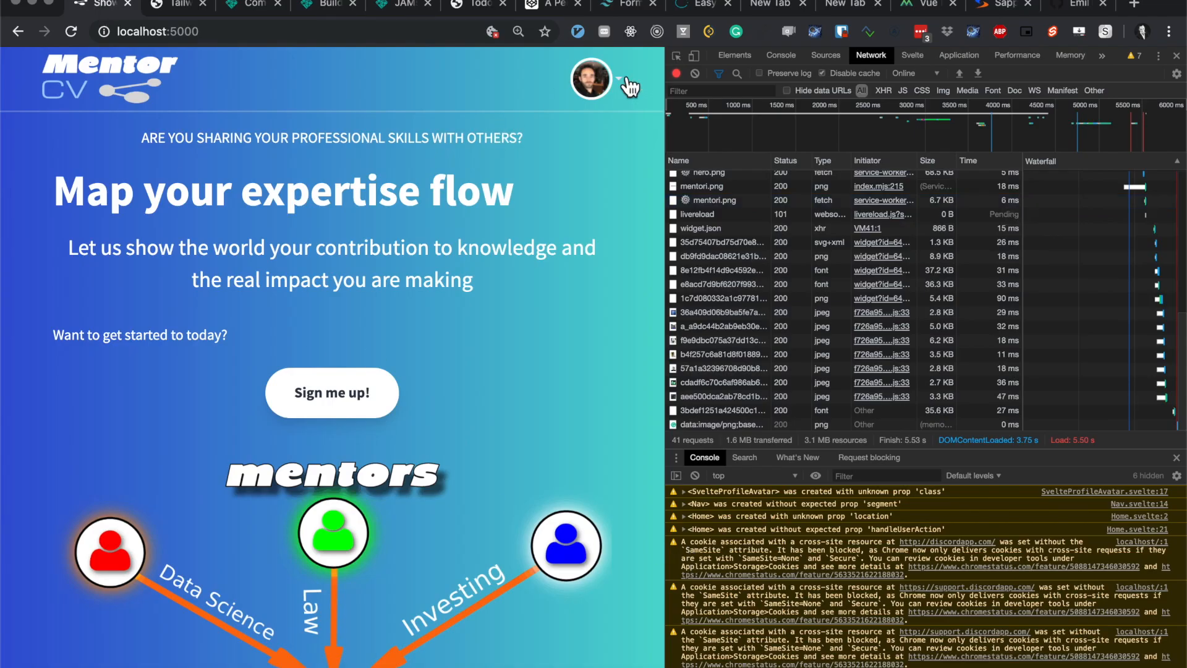
# - Open package.json from the Project tree, showing svelte-routing 1.4.0 among the dependencies
pyautogui.click(614, 78)
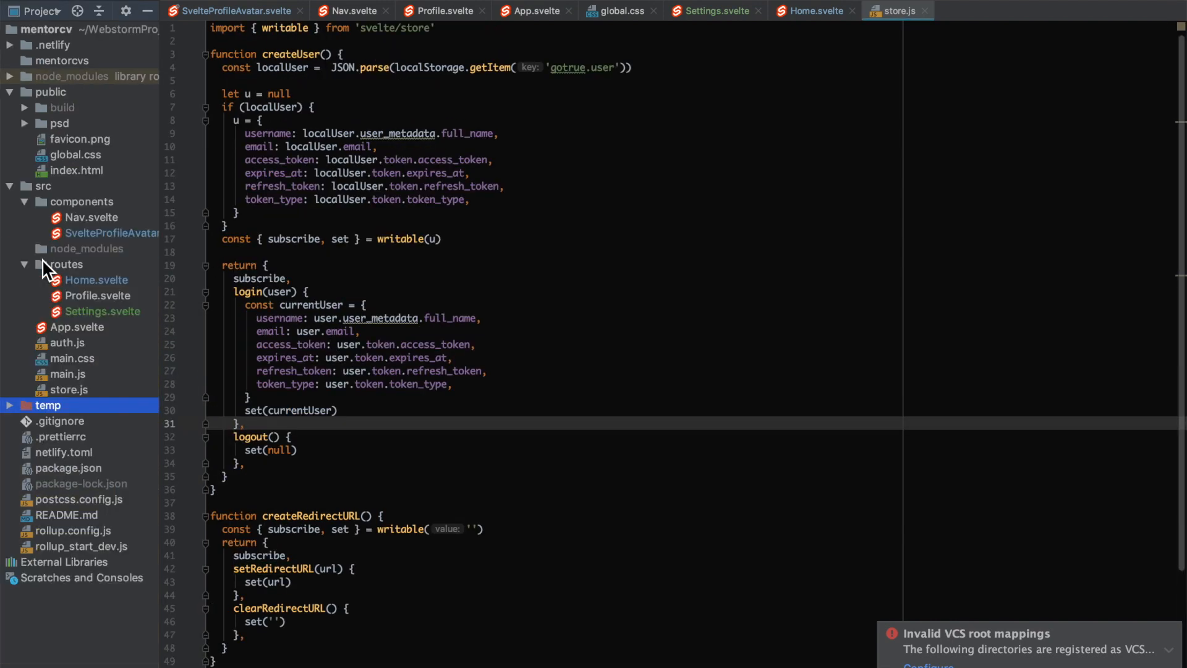
pyautogui.moveTo(72, 477)
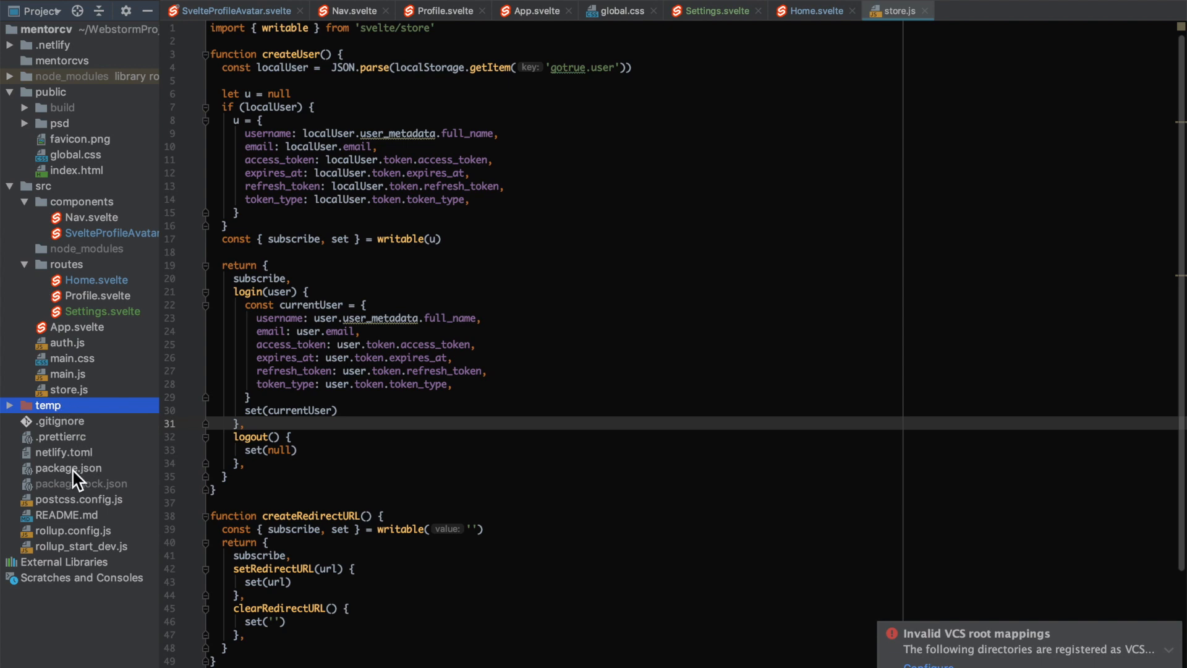
pyautogui.click(68, 468)
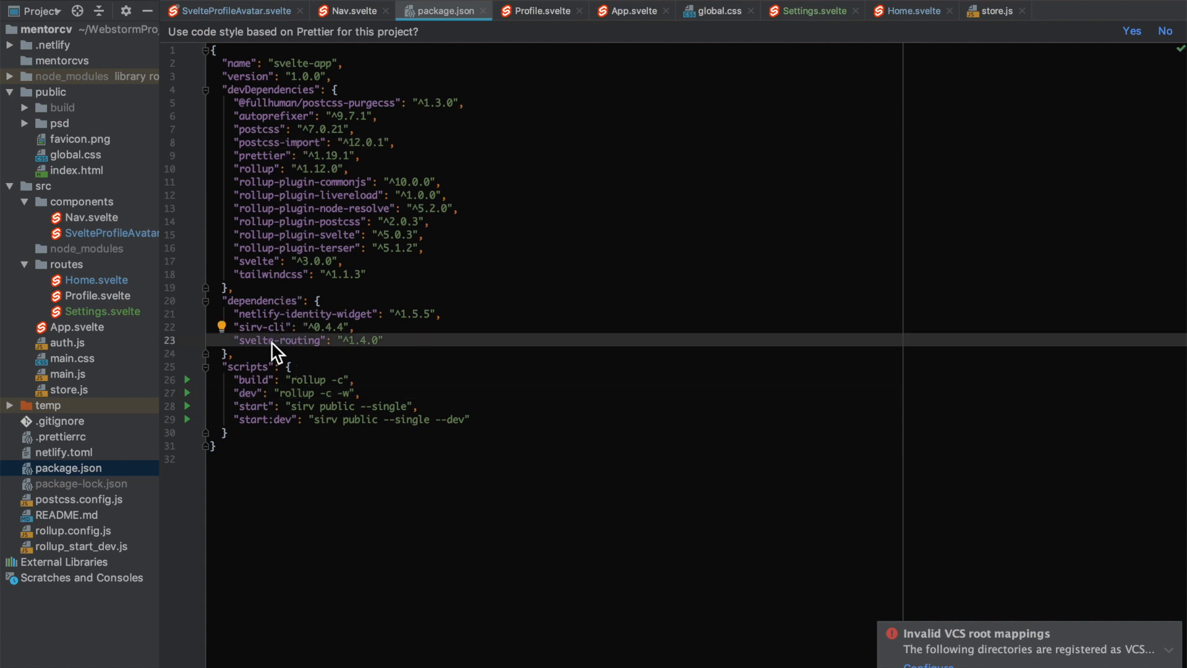
pyautogui.moveTo(274, 240)
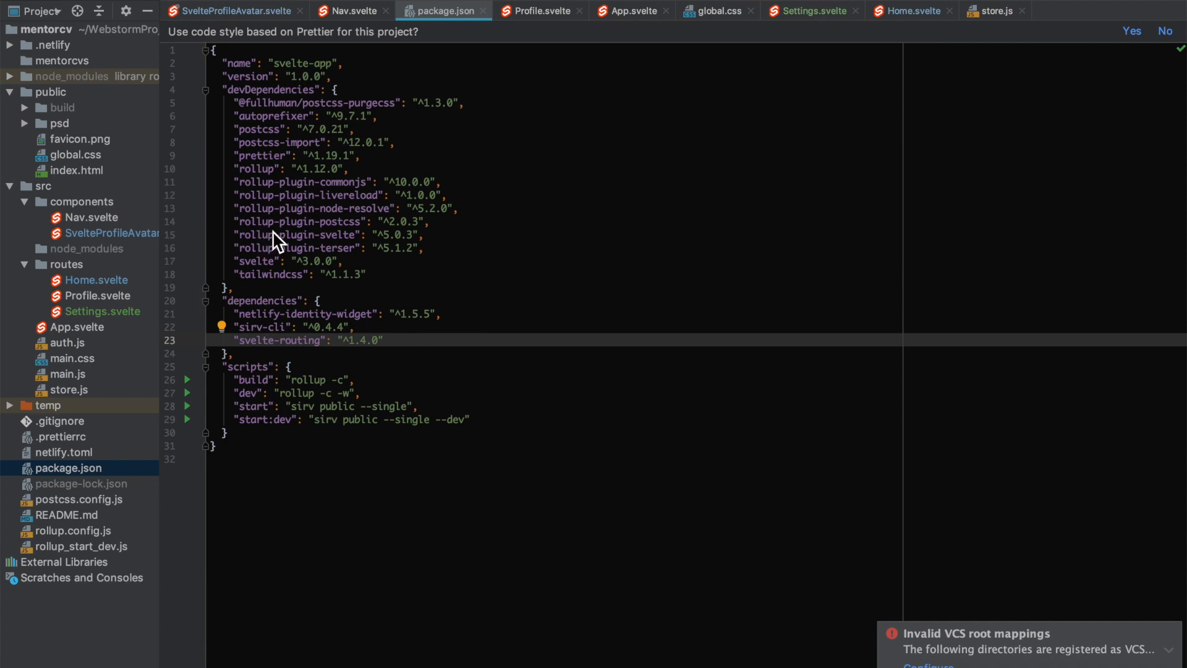
pyautogui.moveTo(916, 24)
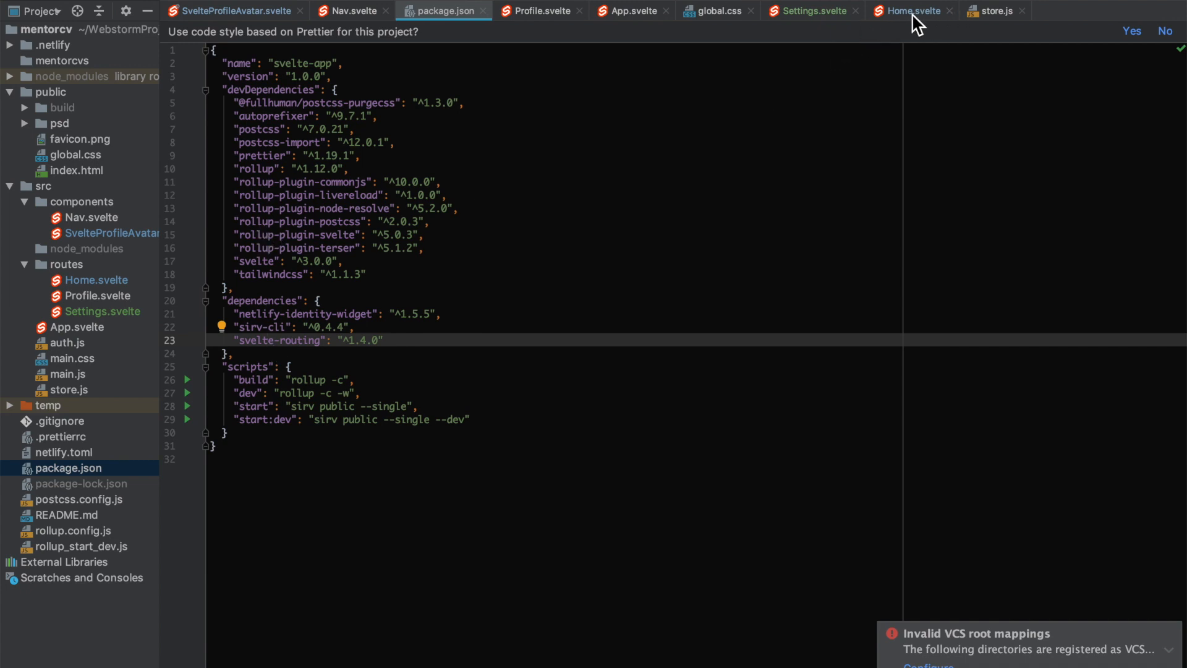
# - View Home.svelte, then App.svelte with Router wrapping Nav and the Profile and Home Routes
pyautogui.click(910, 10)
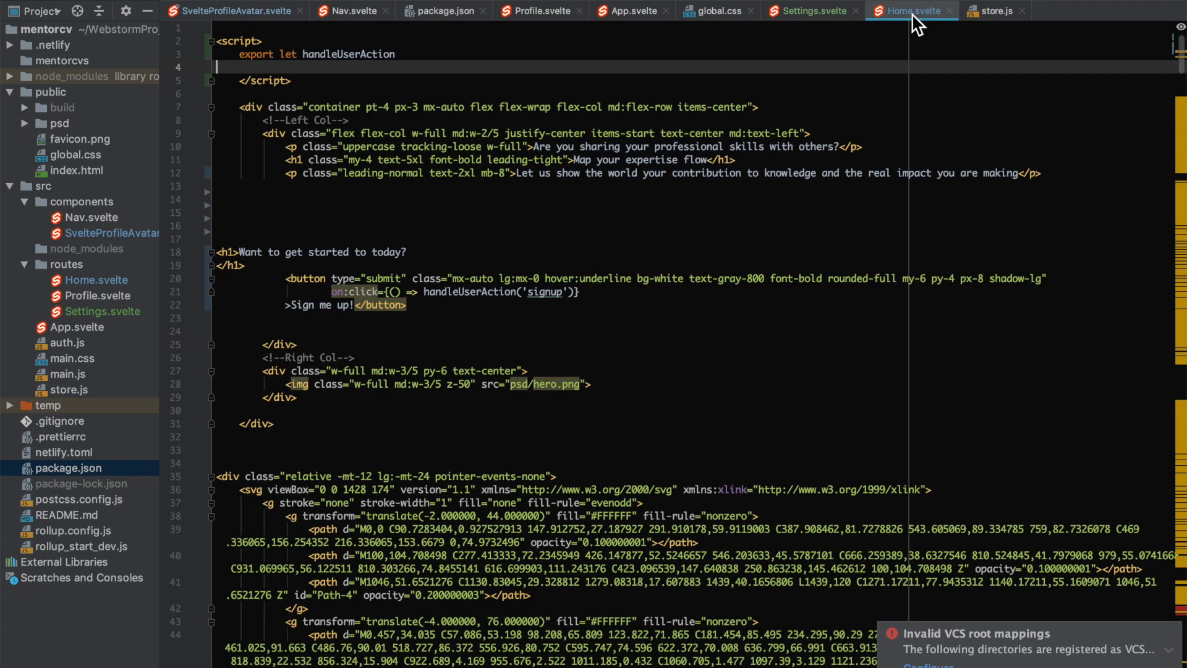
pyautogui.moveTo(65, 321)
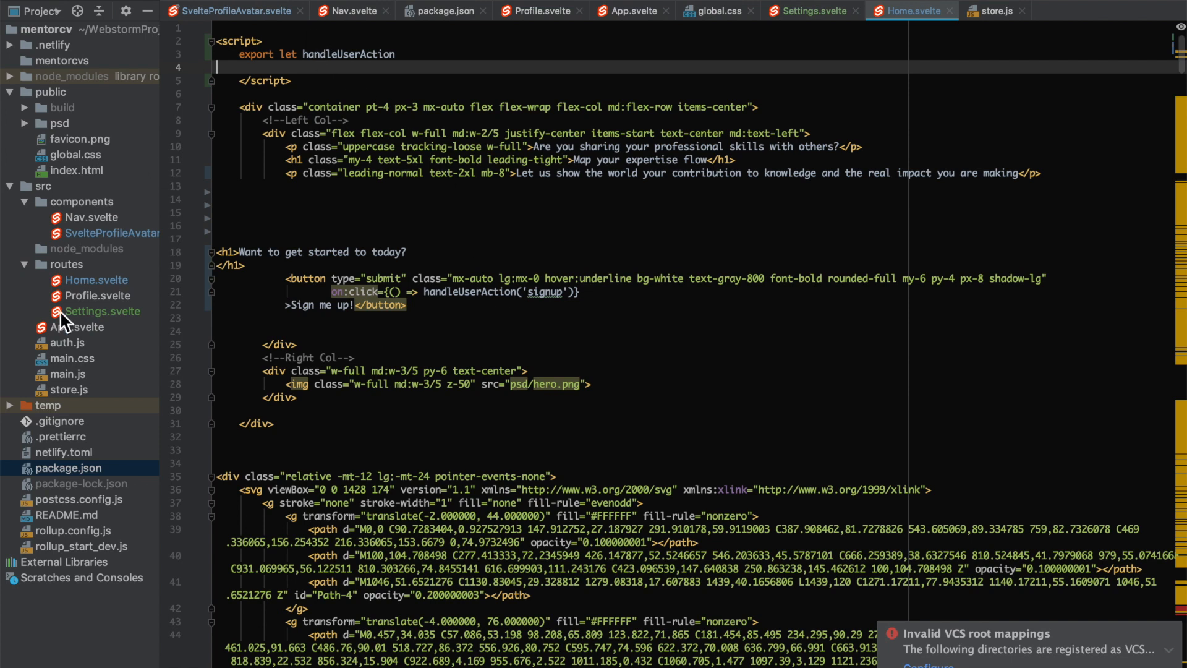
pyautogui.click(632, 10)
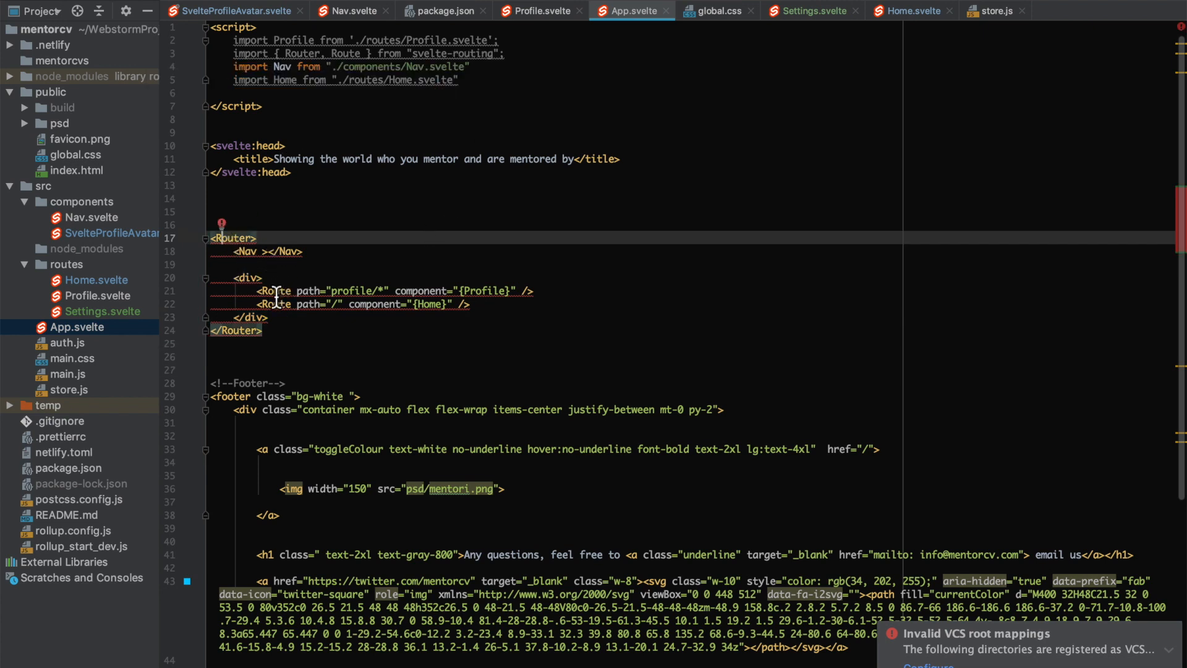
pyautogui.moveTo(411, 291)
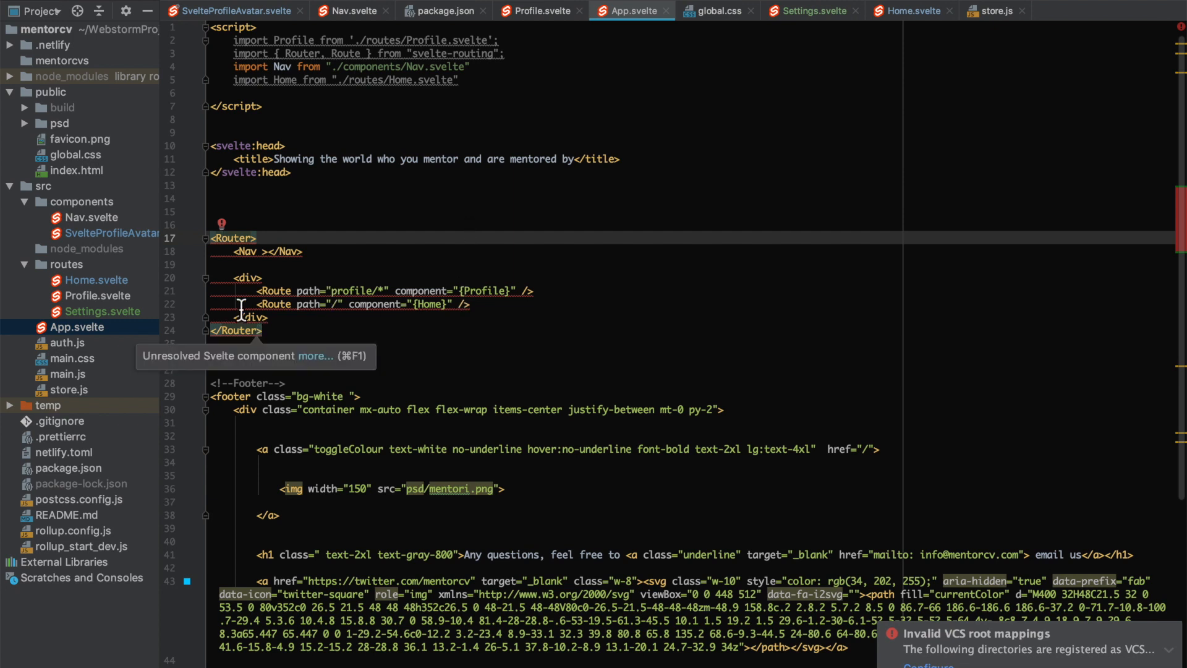
pyautogui.moveTo(360, 83)
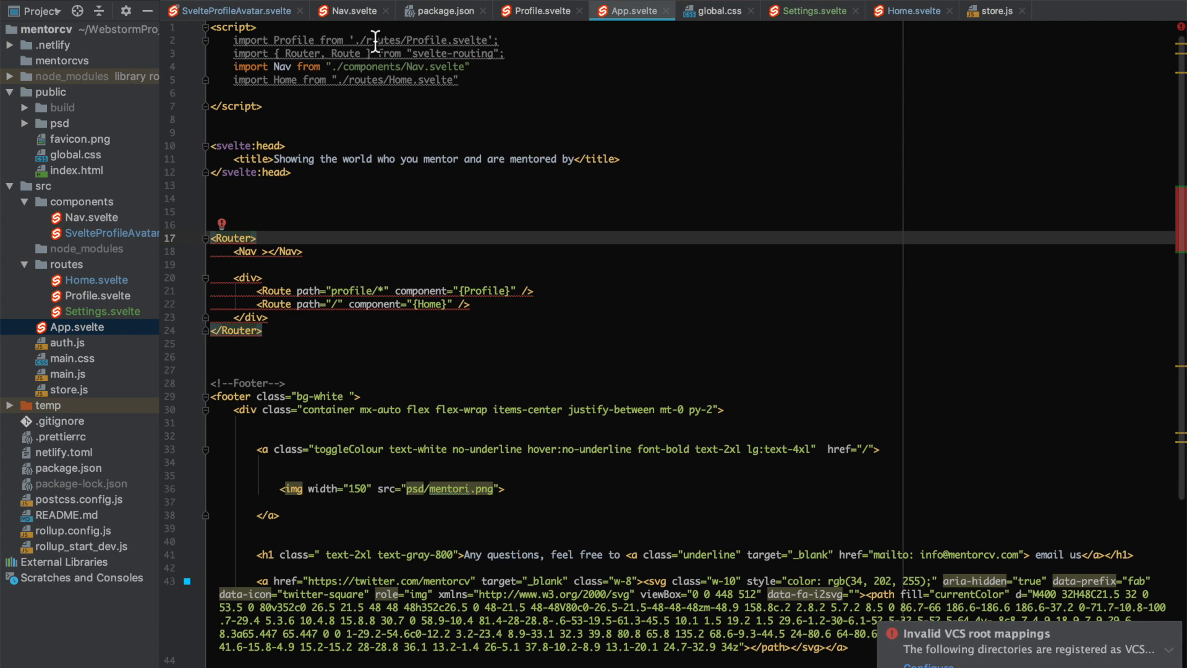
# - In Nav.svelte, try adding Link to the svelte-routing import and remove it again
pyautogui.click(350, 10)
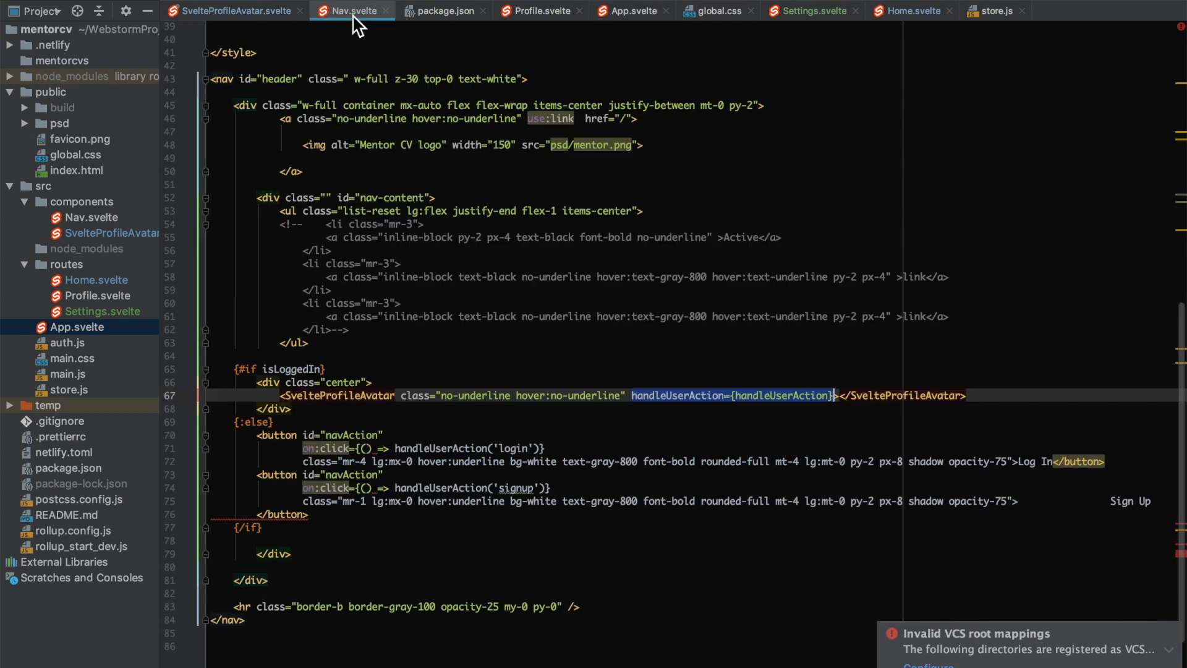
pyautogui.moveTo(408, 105)
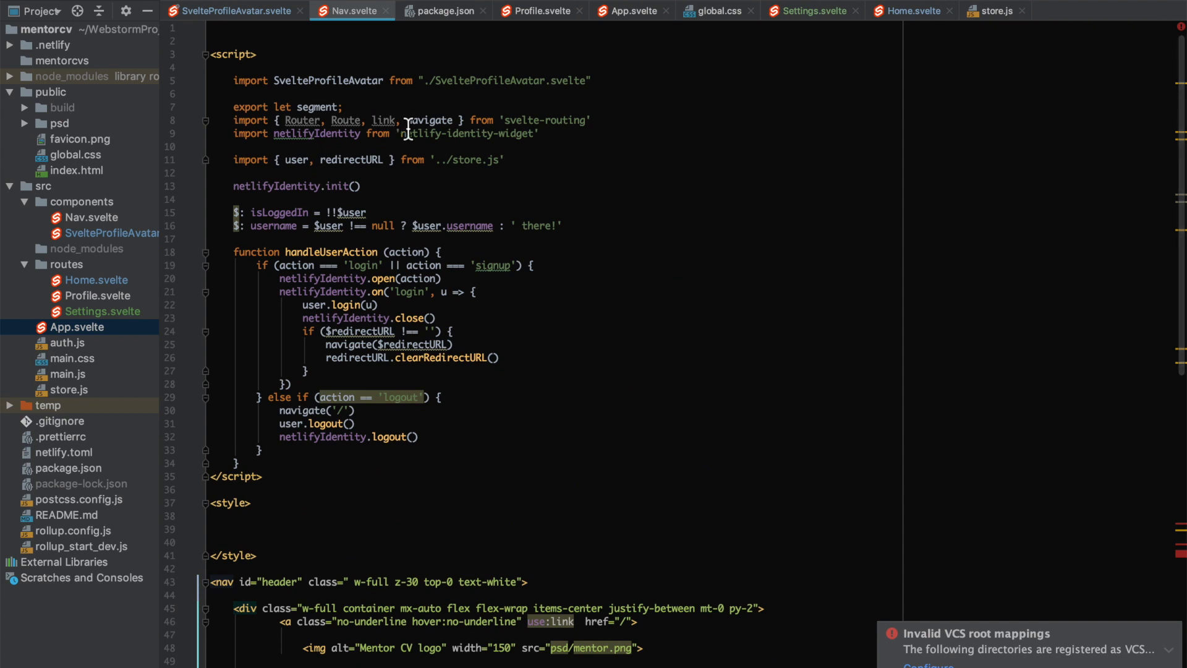
pyautogui.write('Link')
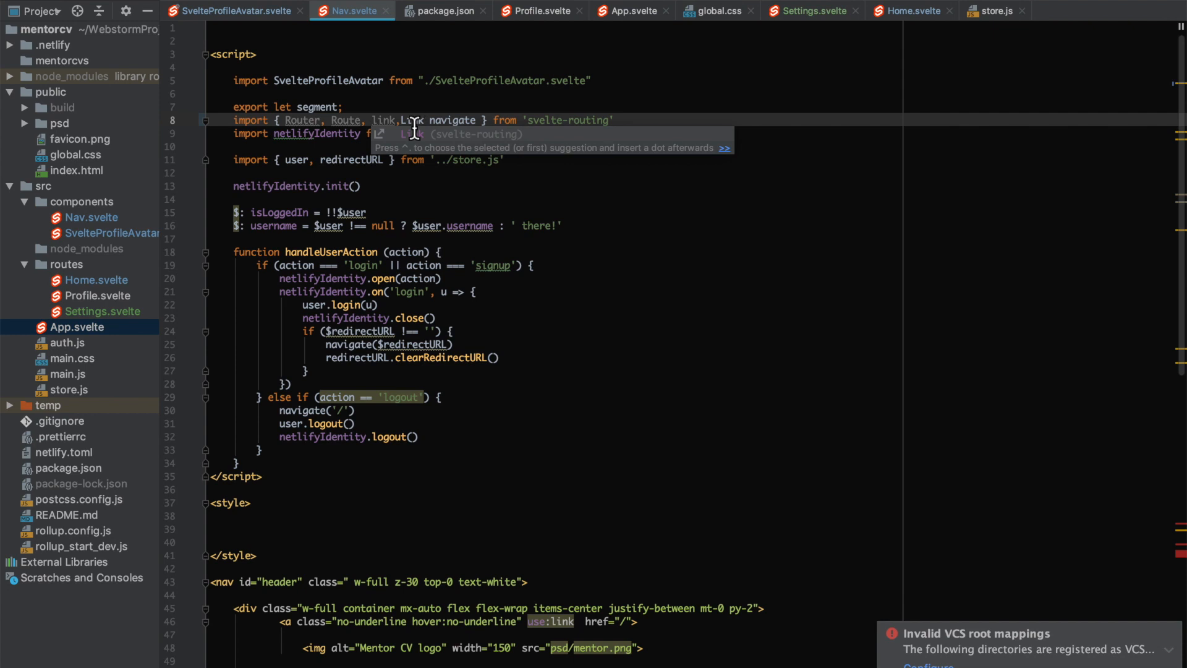
pyautogui.press('Tab')
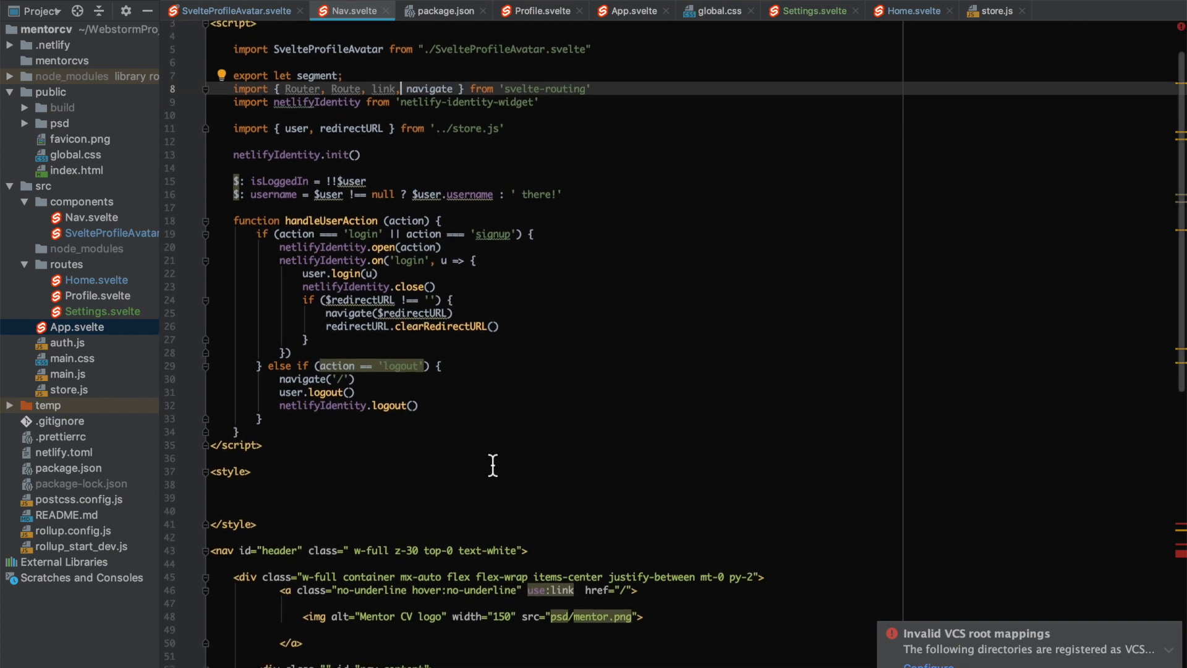
# - Scroll down through Nav.svelte's markup to the logo anchor using link
pyautogui.scroll(-3)
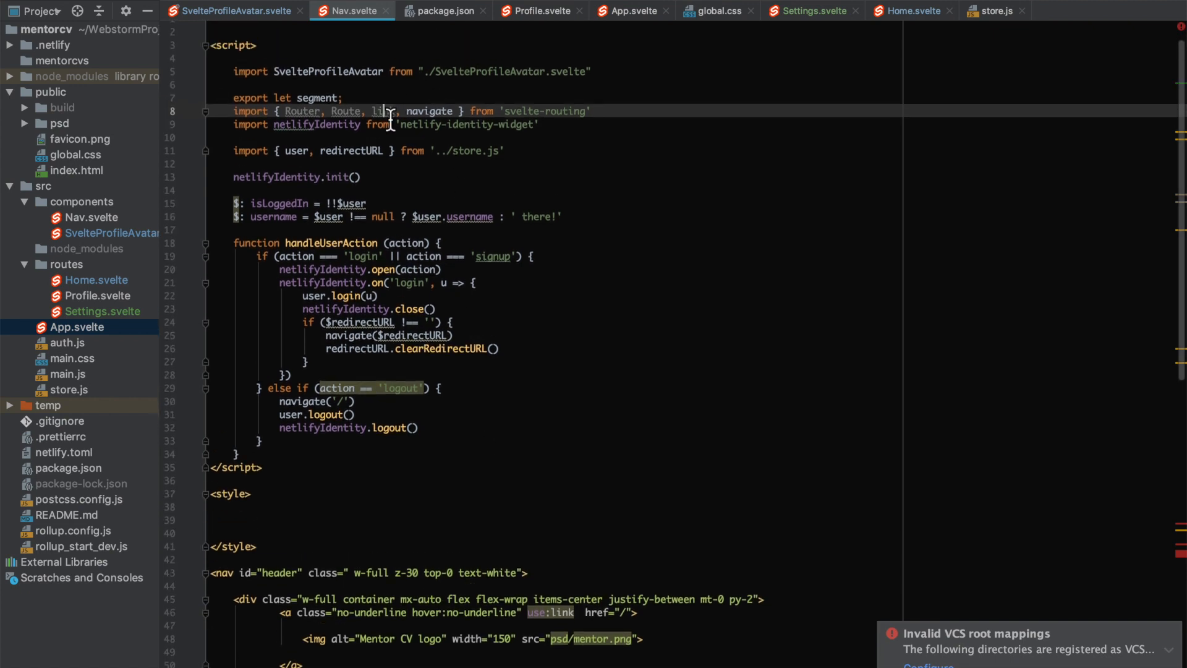
pyautogui.scroll(-3)
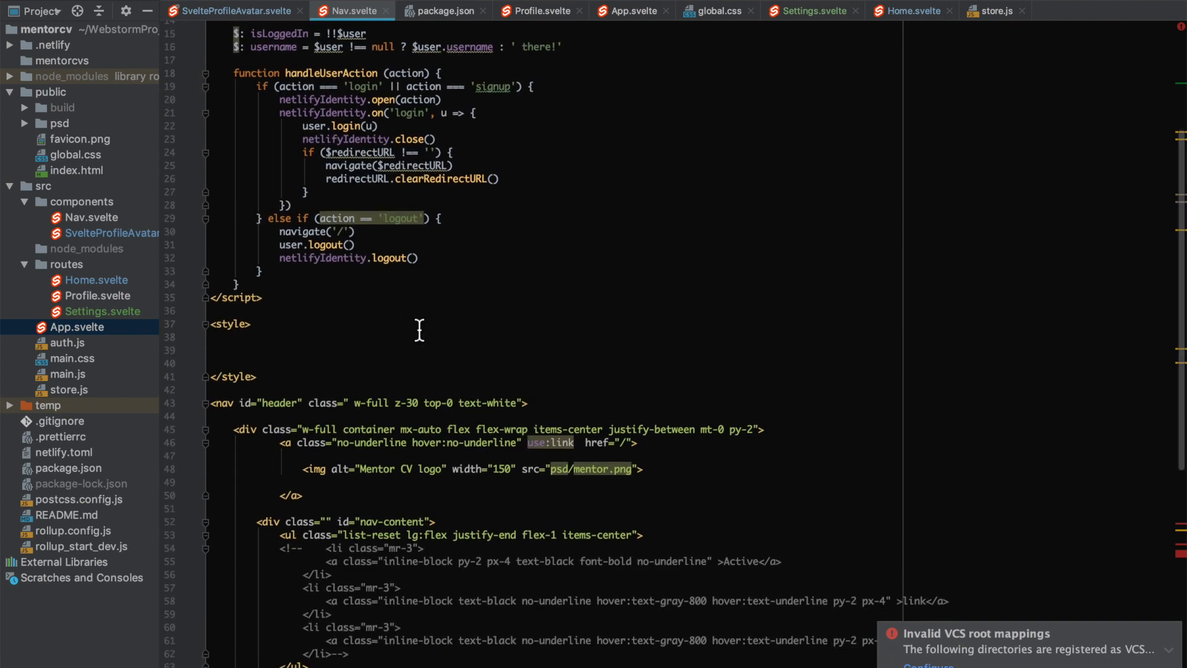
pyautogui.scroll(-3)
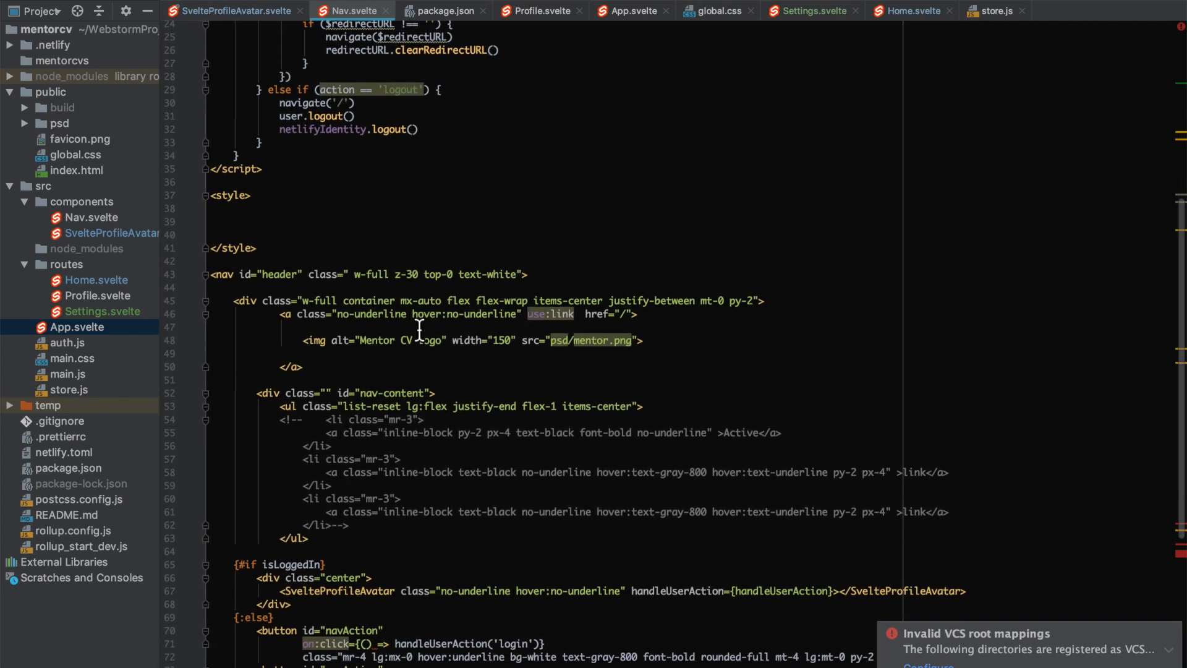
pyautogui.scroll(-3)
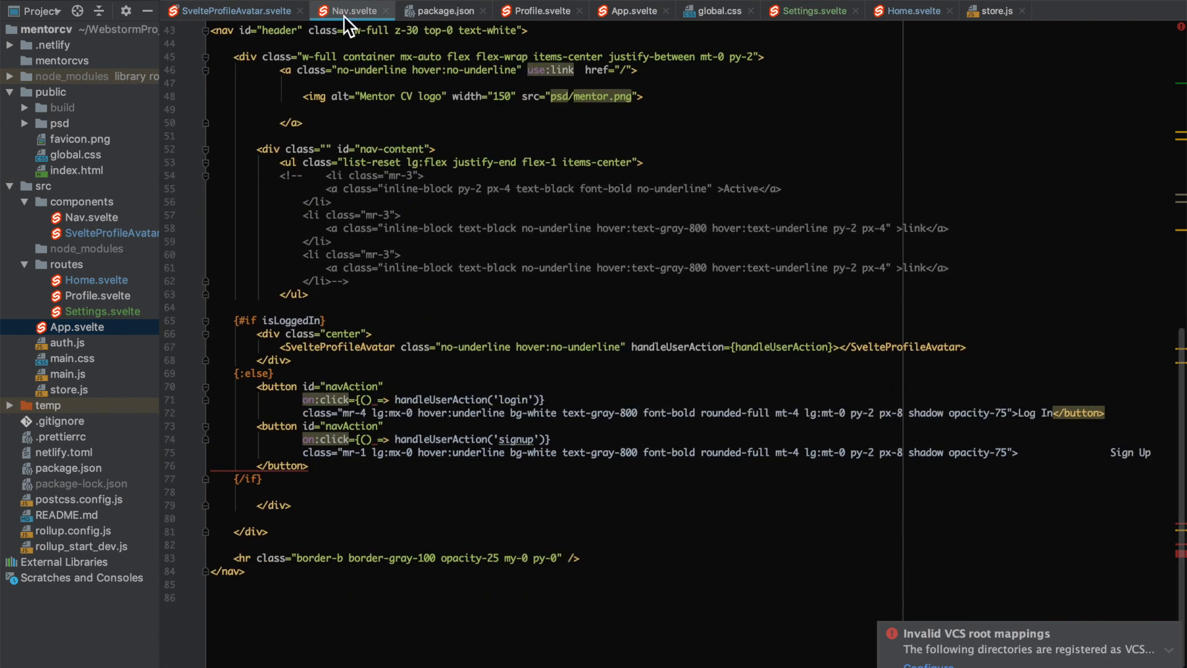
# - View SvelteProfileAvatar.svelte's My profile and Settings anchors with use:link inside a Router
pyautogui.click(235, 11)
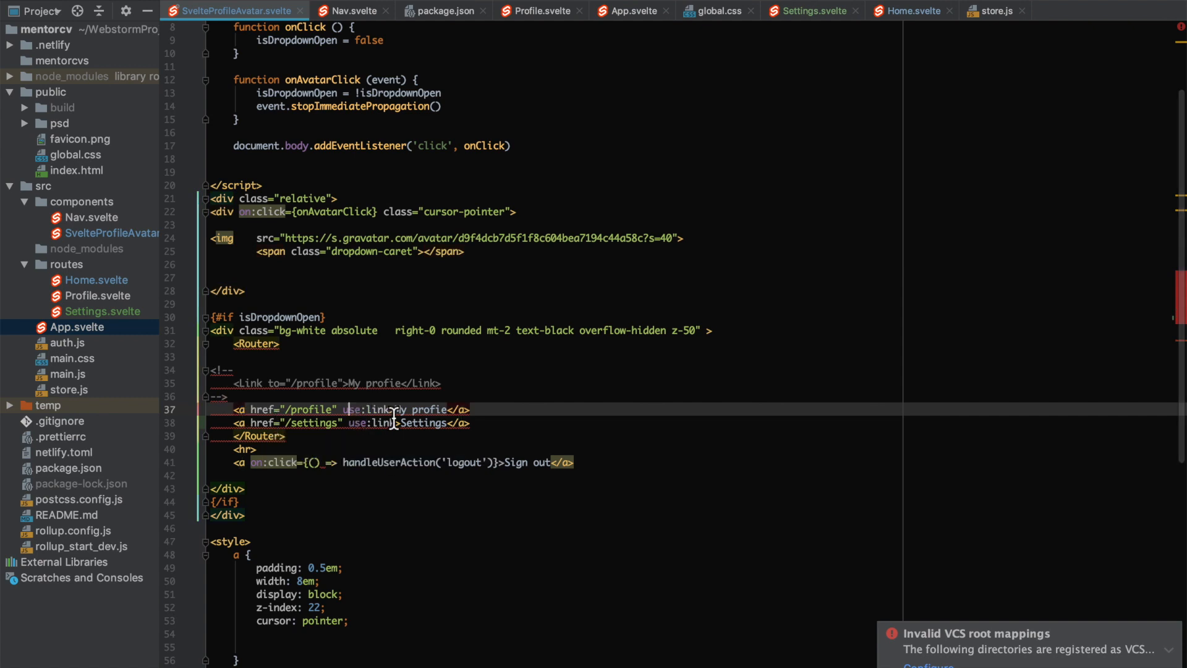
pyautogui.moveTo(390, 430)
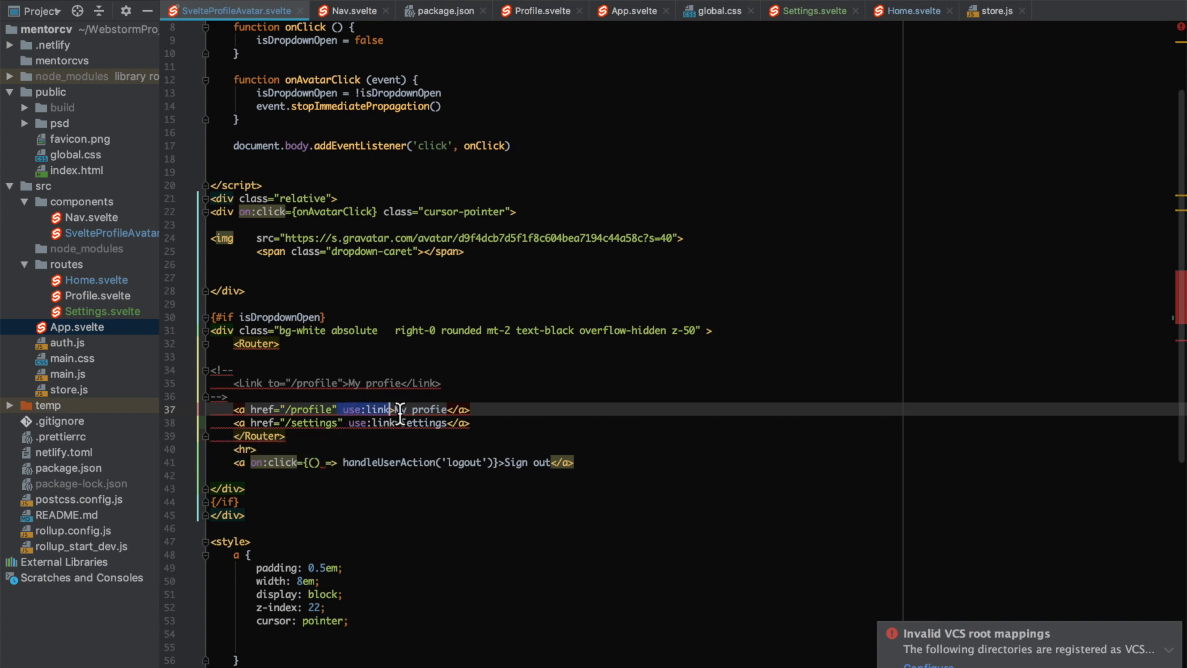
pyautogui.moveTo(317, 437)
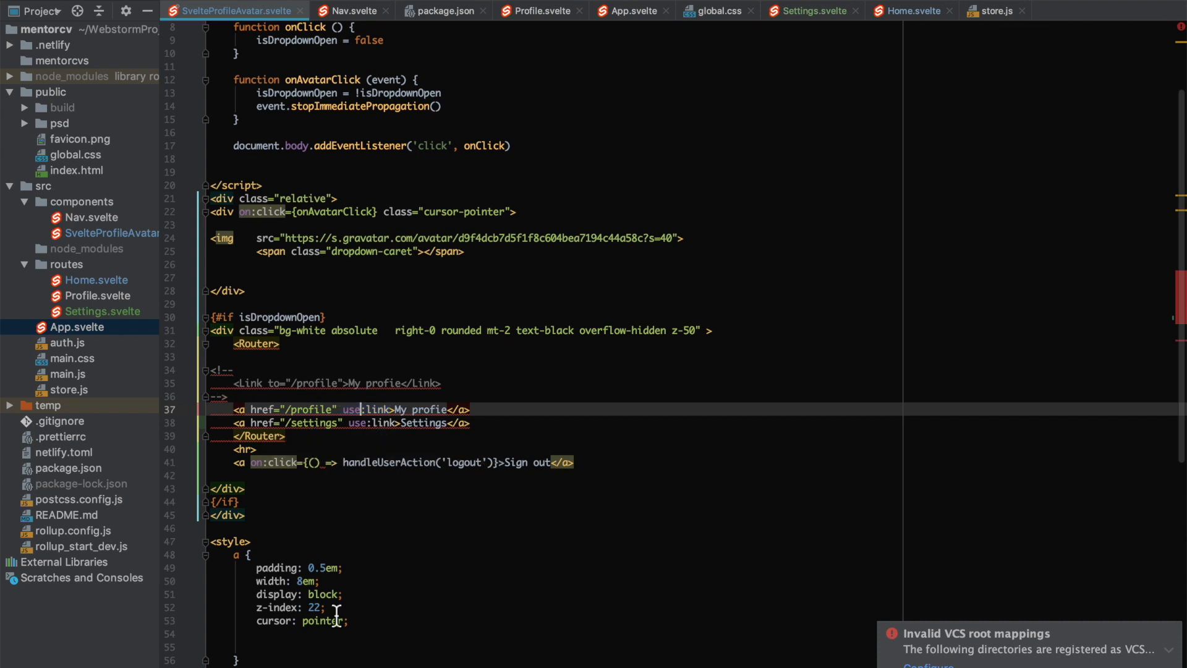
pyautogui.scroll(-3)
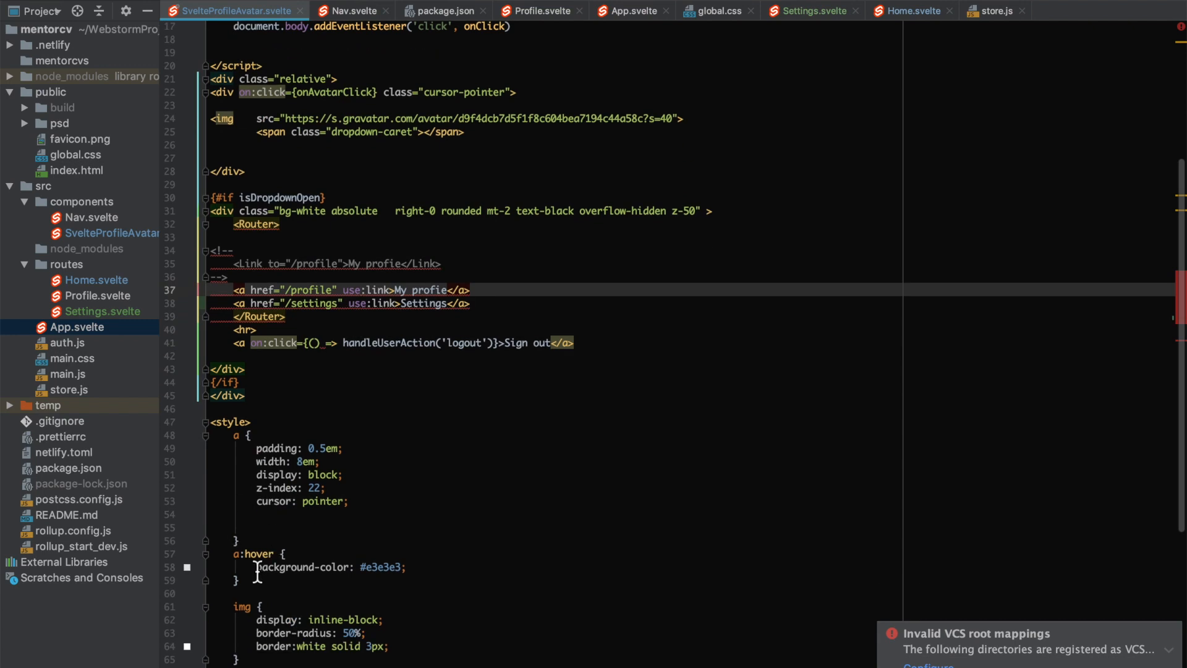
pyautogui.moveTo(250, 293)
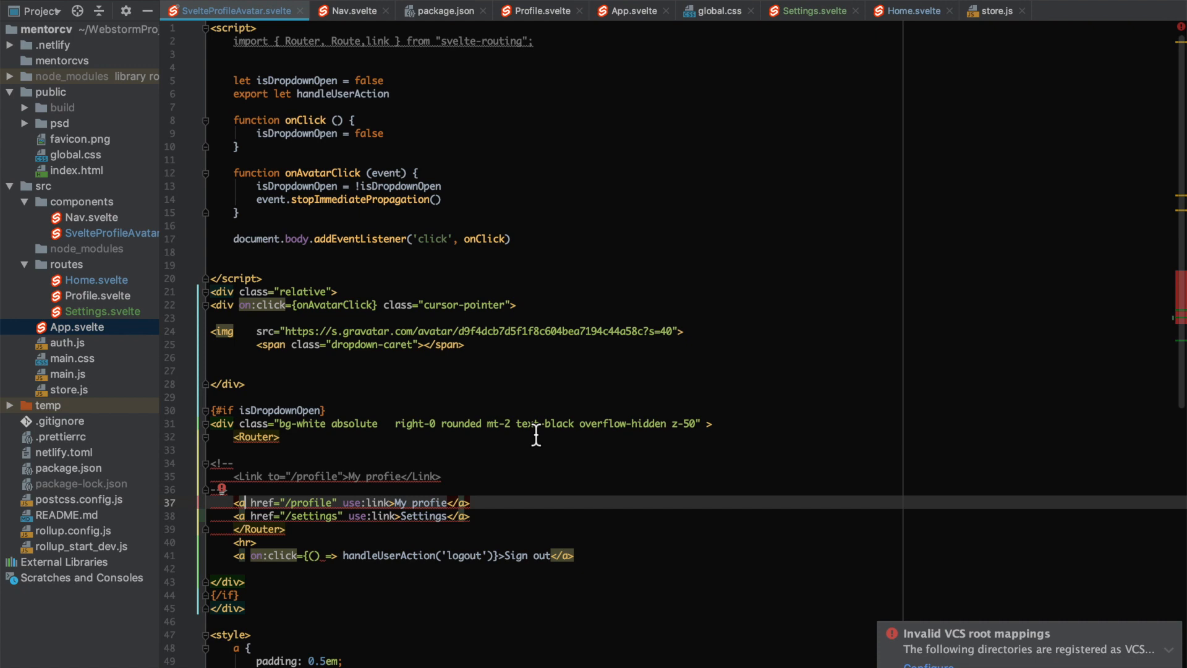
pyautogui.moveTo(749, 75)
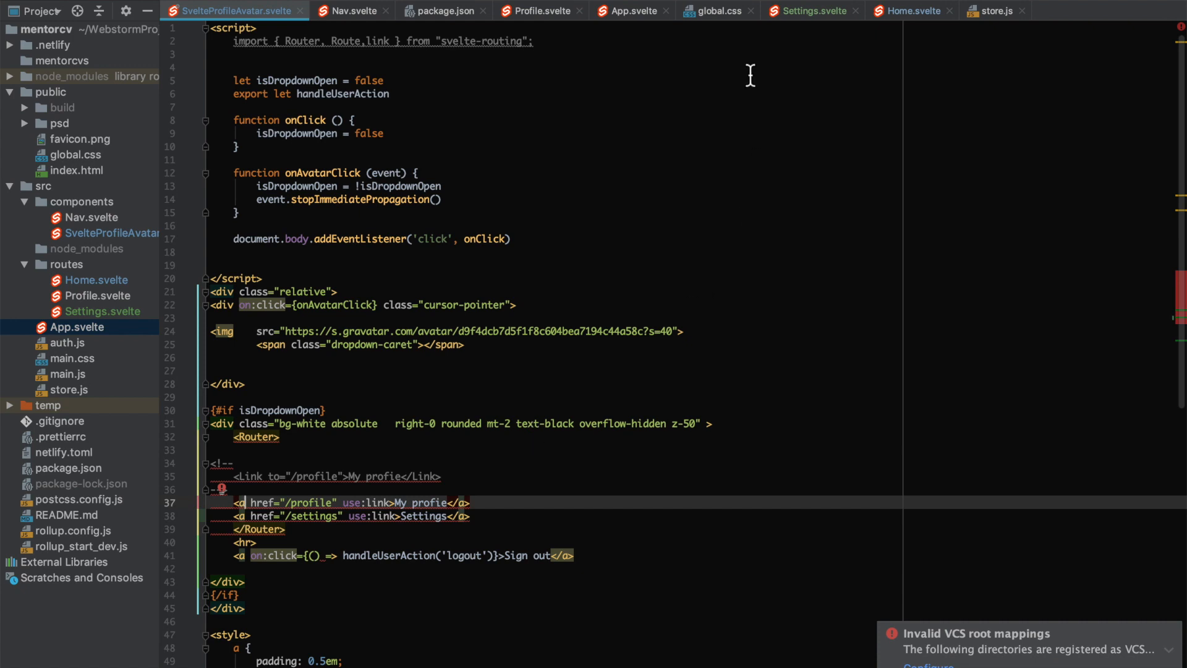